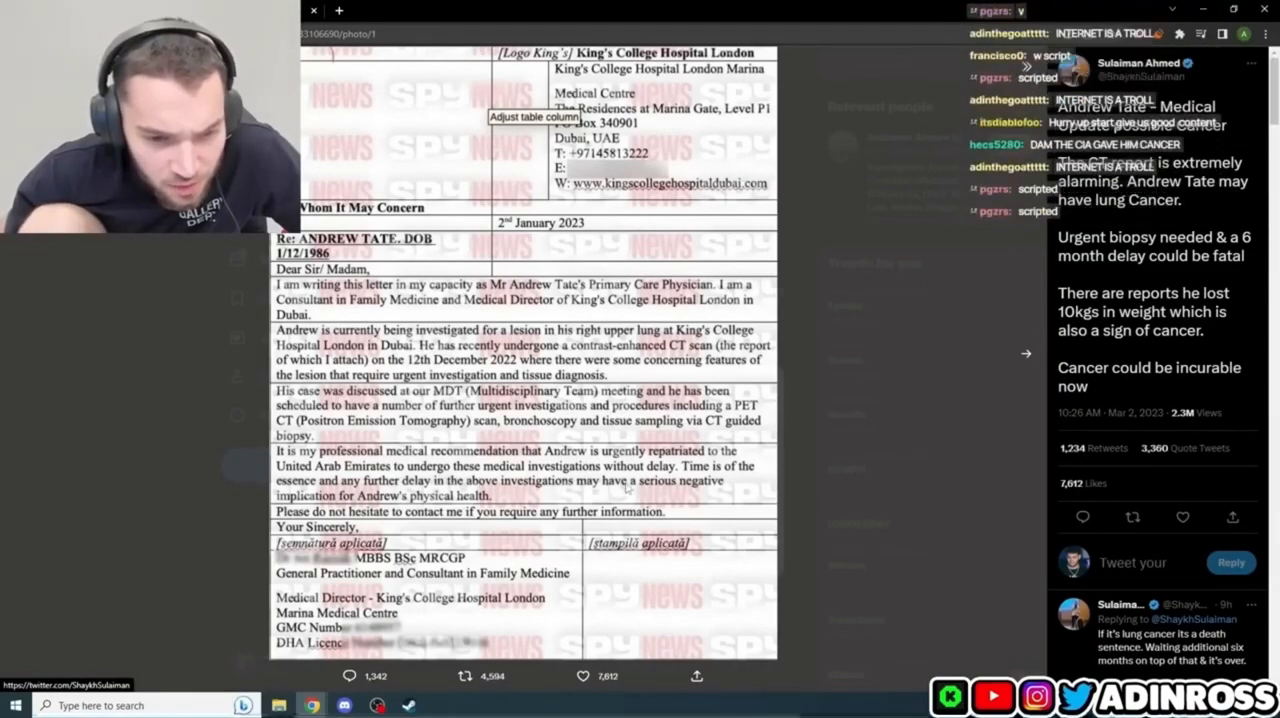
Step: Advance from the King's College Hospital letter to the tweet's second image, the scan report page
left_click(1026, 352)
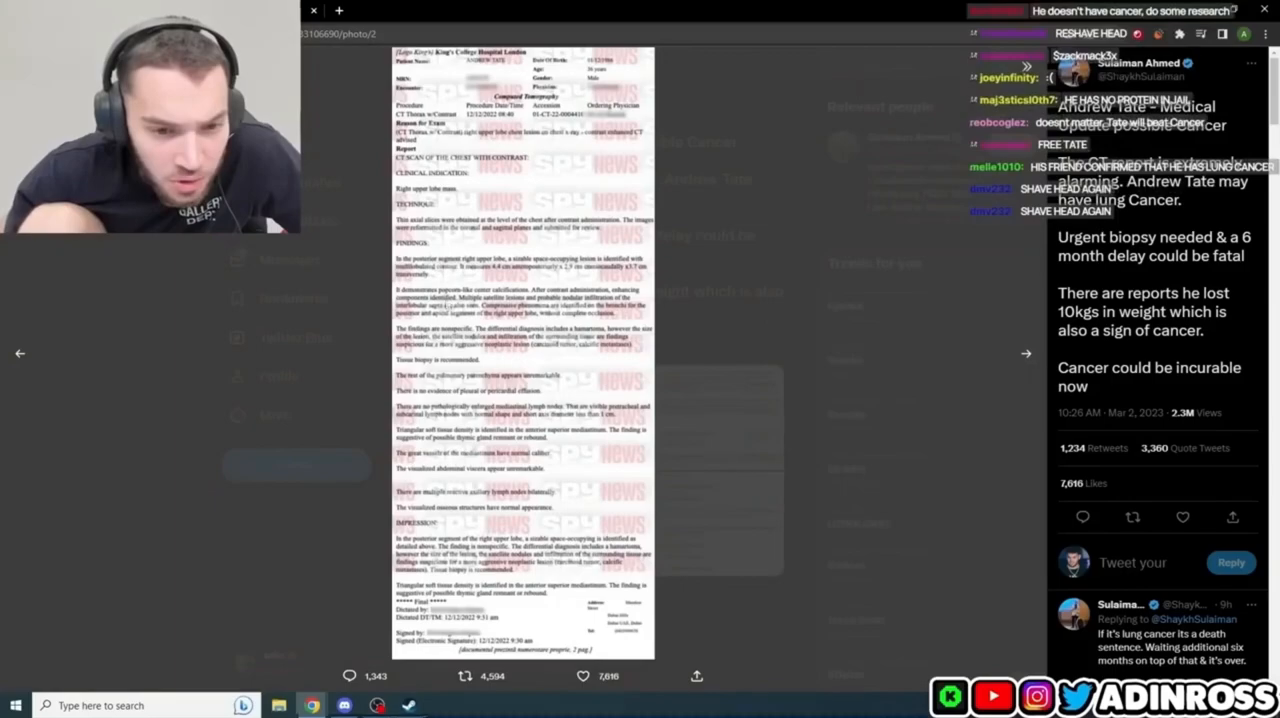